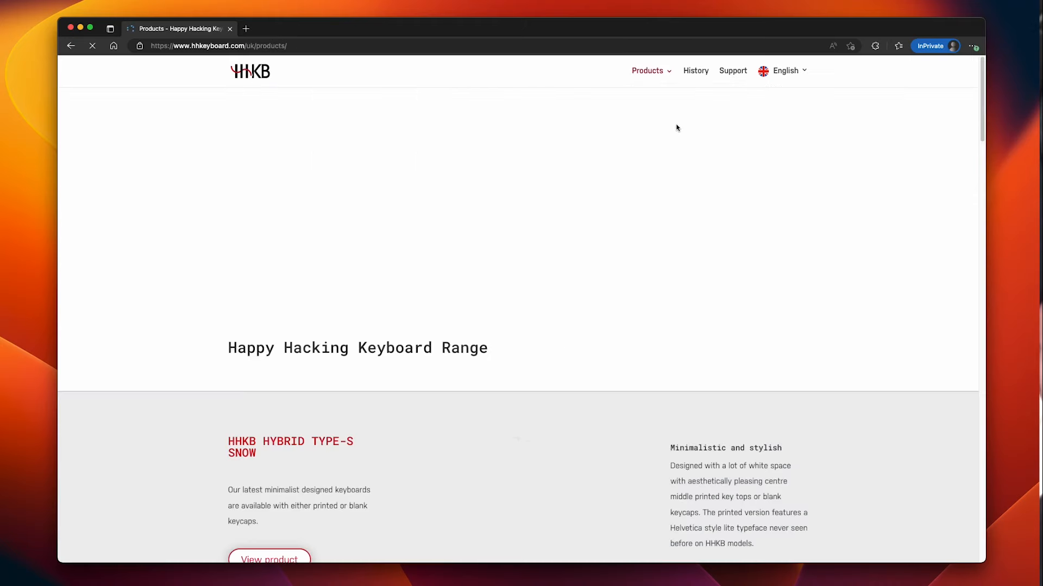
Scroll the Products page past the Type-S Snow models to the HHKB Hybrid Type-S section.
scroll("down", 3)
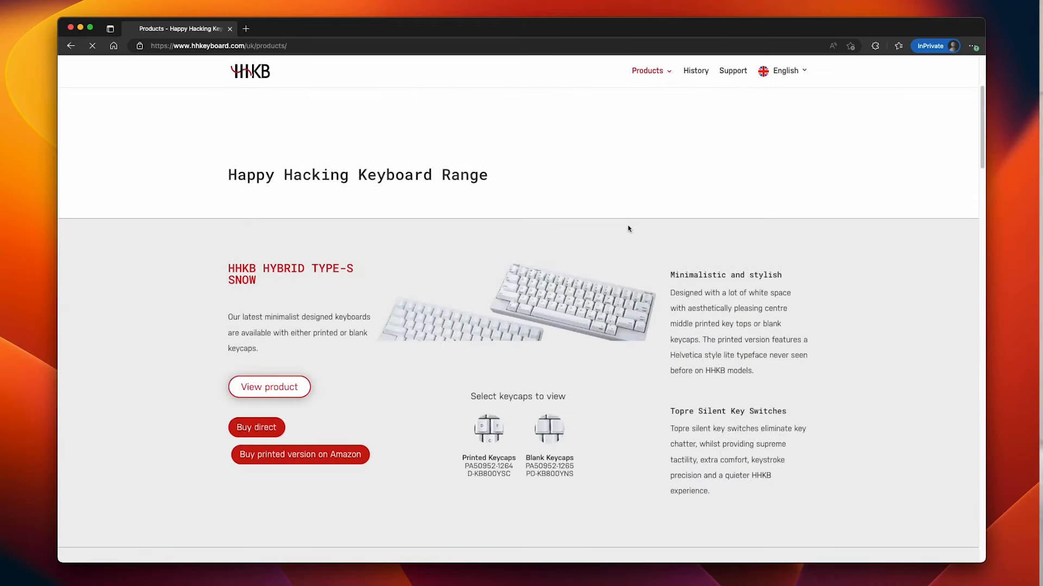
scroll("down", 3)
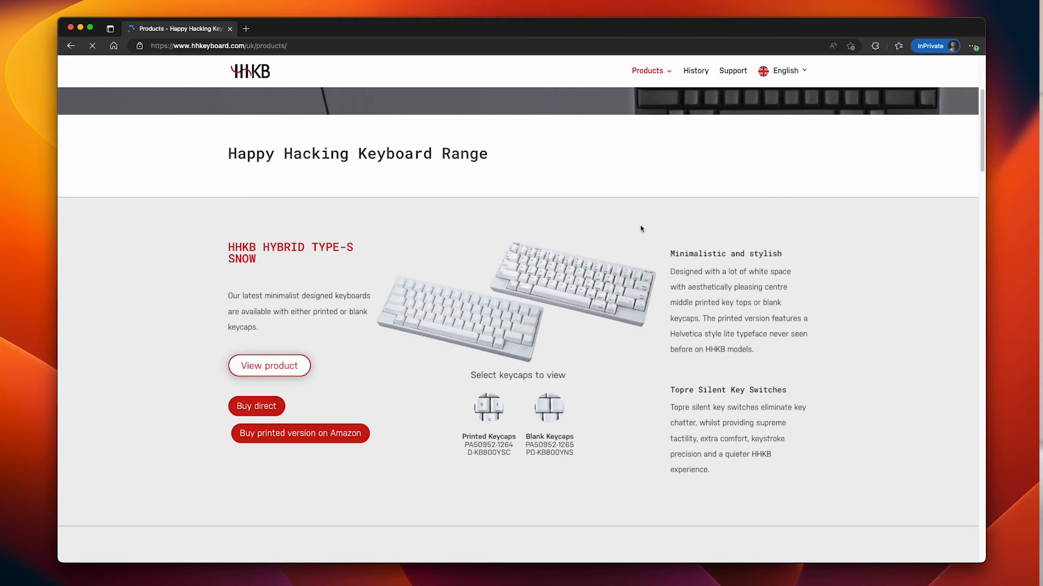
scroll("down", 3)
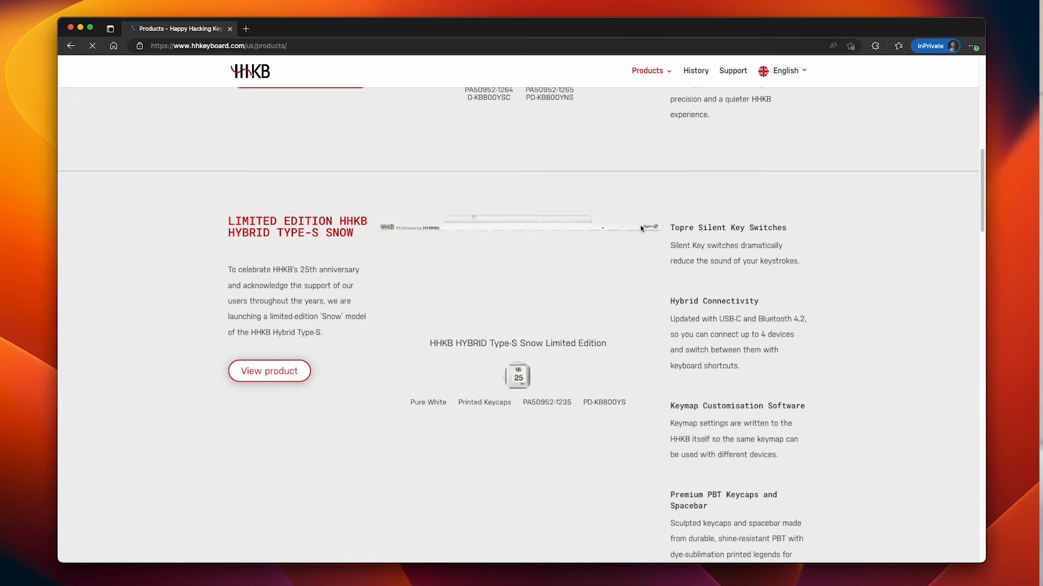
scroll("down", 3)
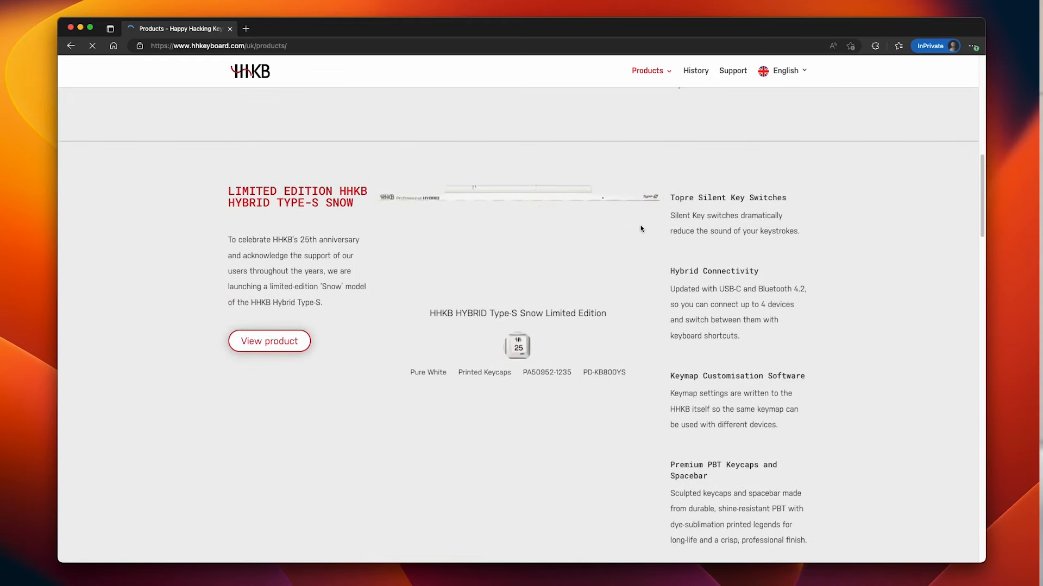
scroll("down", 3)
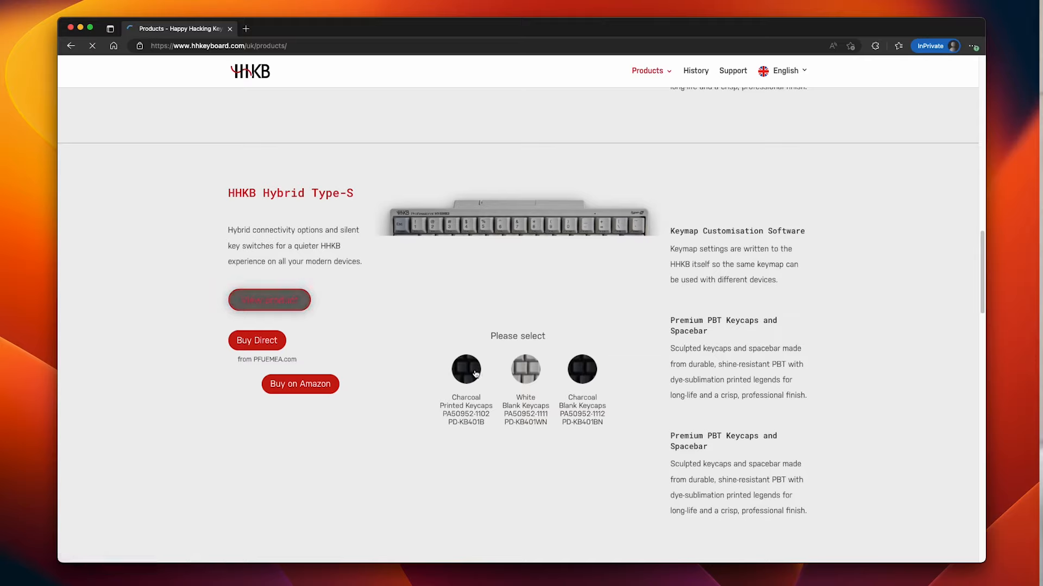
View the HHKB Hybrid Type-S product page and read down its overview.
left_click(269, 299)
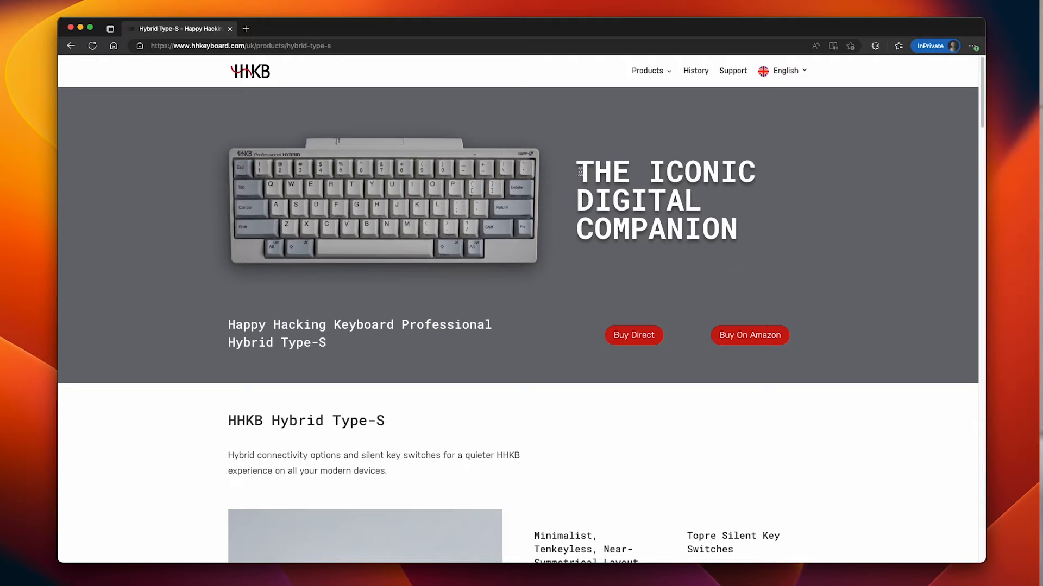
scroll("down", 3)
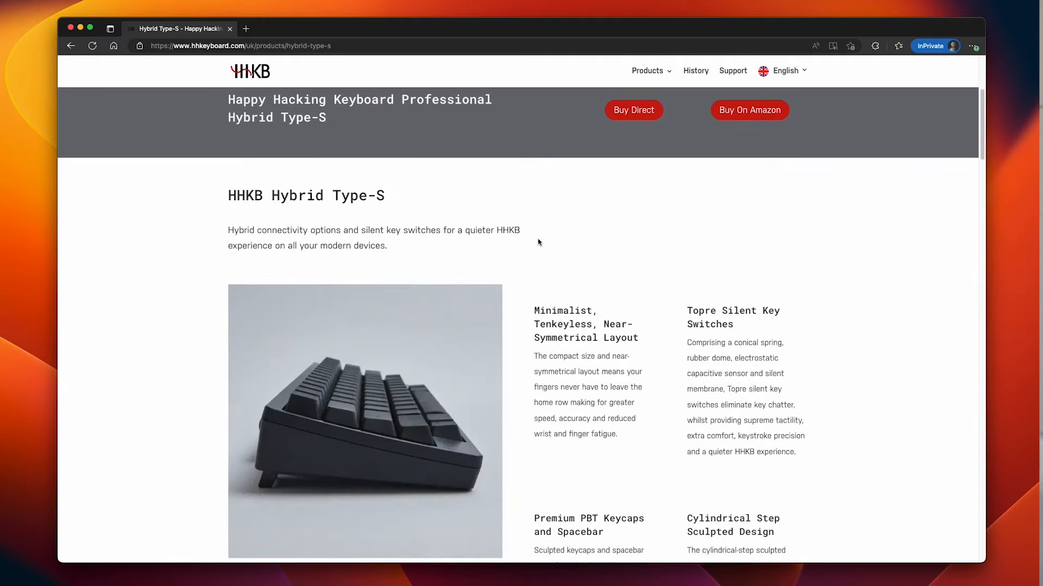
scroll("down", 3)
type("10 fas")
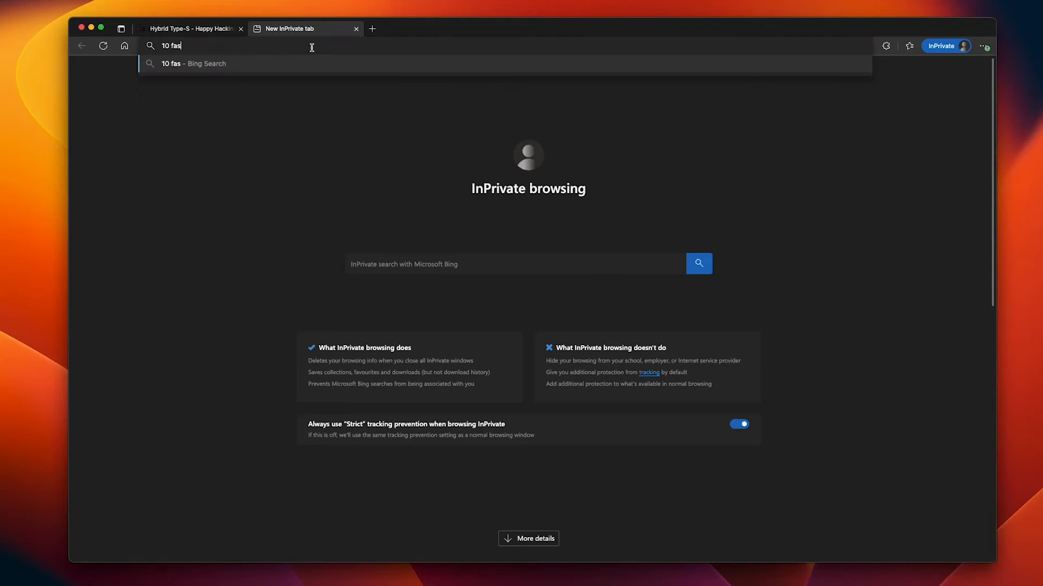
Search '10 fast fingers', reach 10fastfingers.com and dismiss its cookie consent notice.
key("Enter")
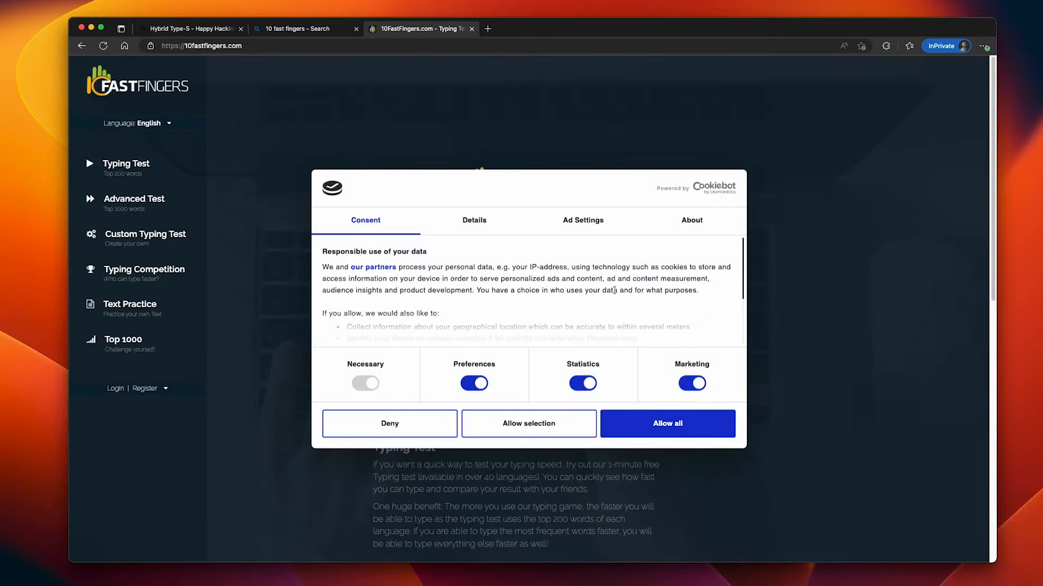
left_click(666, 423)
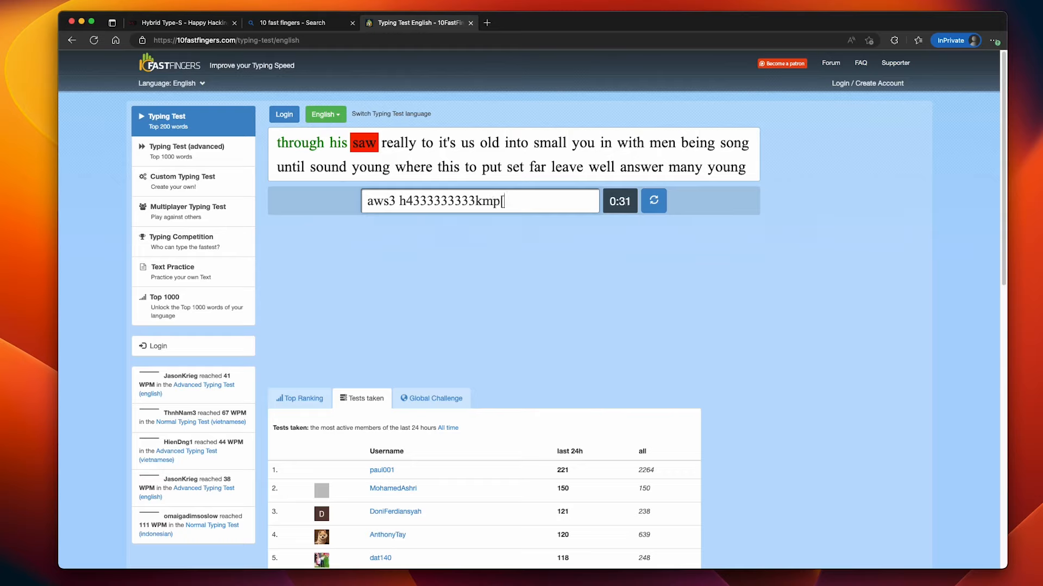